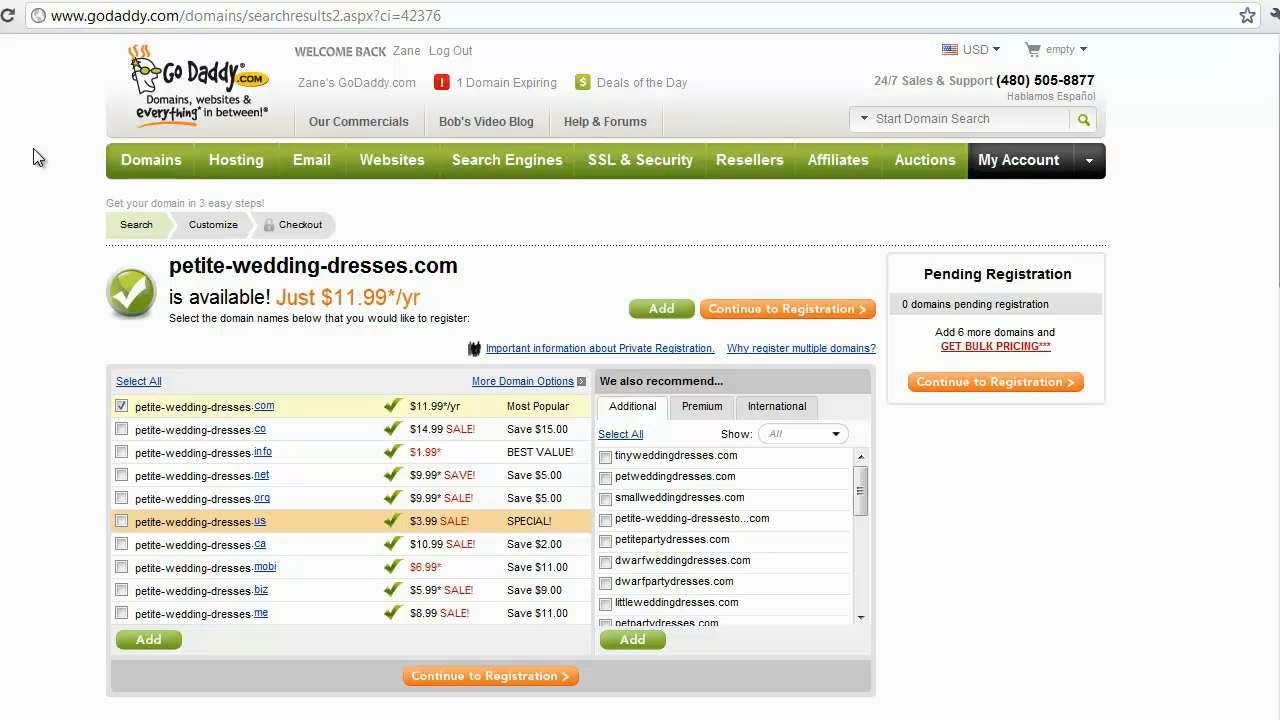
{"action": "mouse_move", "coordinate": [1240, 310]}
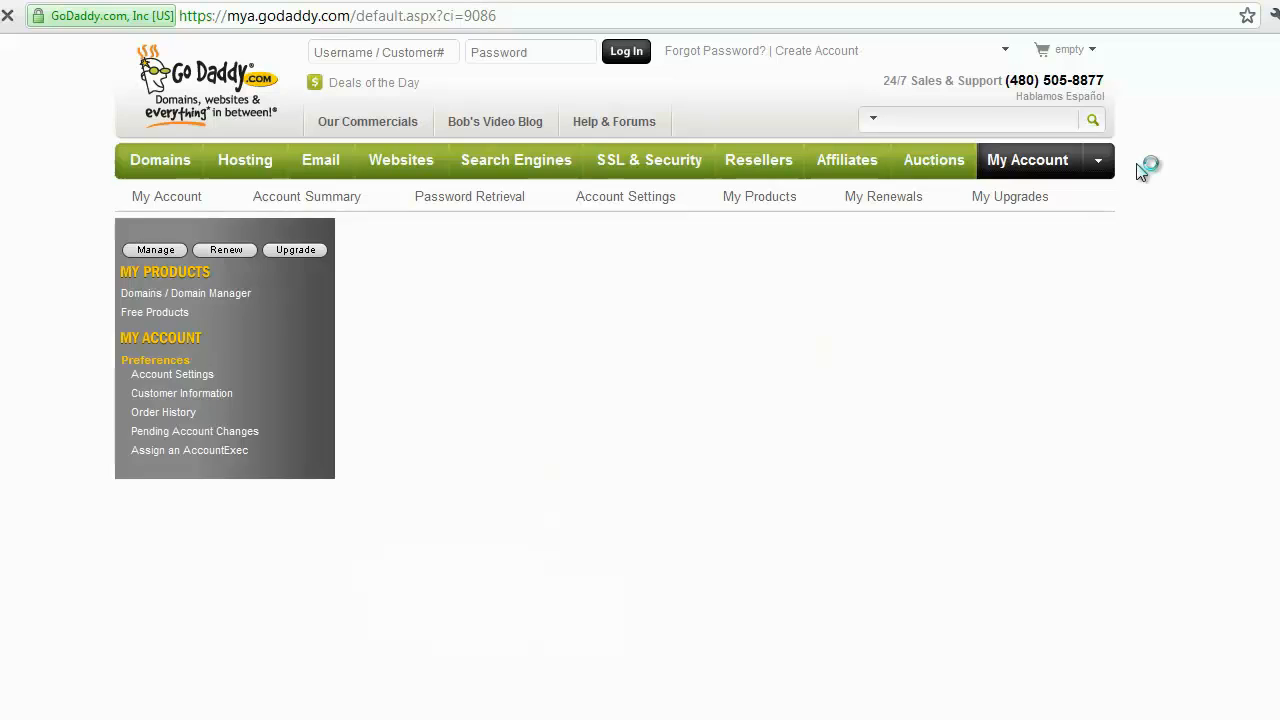
Go to My Account and bring the My Domains list showing GAMERTITANS.COM into view.
{"action": "left_click", "coordinate": [626, 52]}
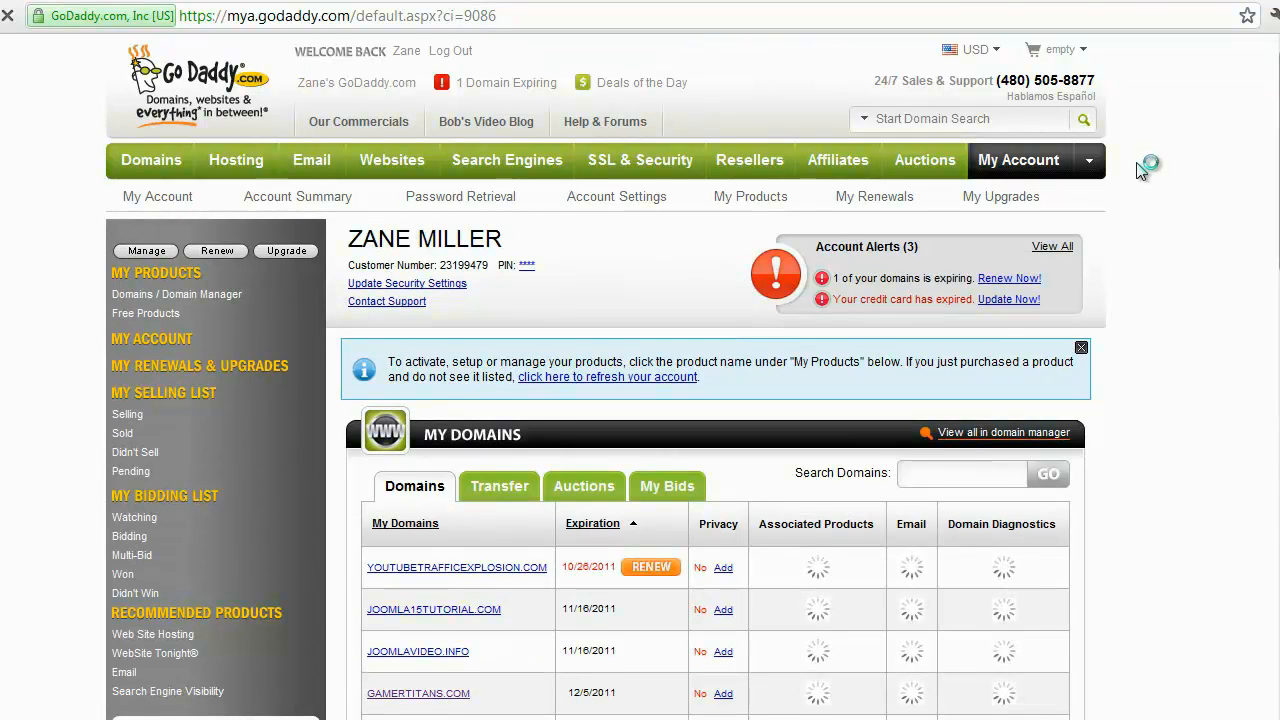
{"action": "scroll", "scroll_direction": "down", "scroll_amount": 3}
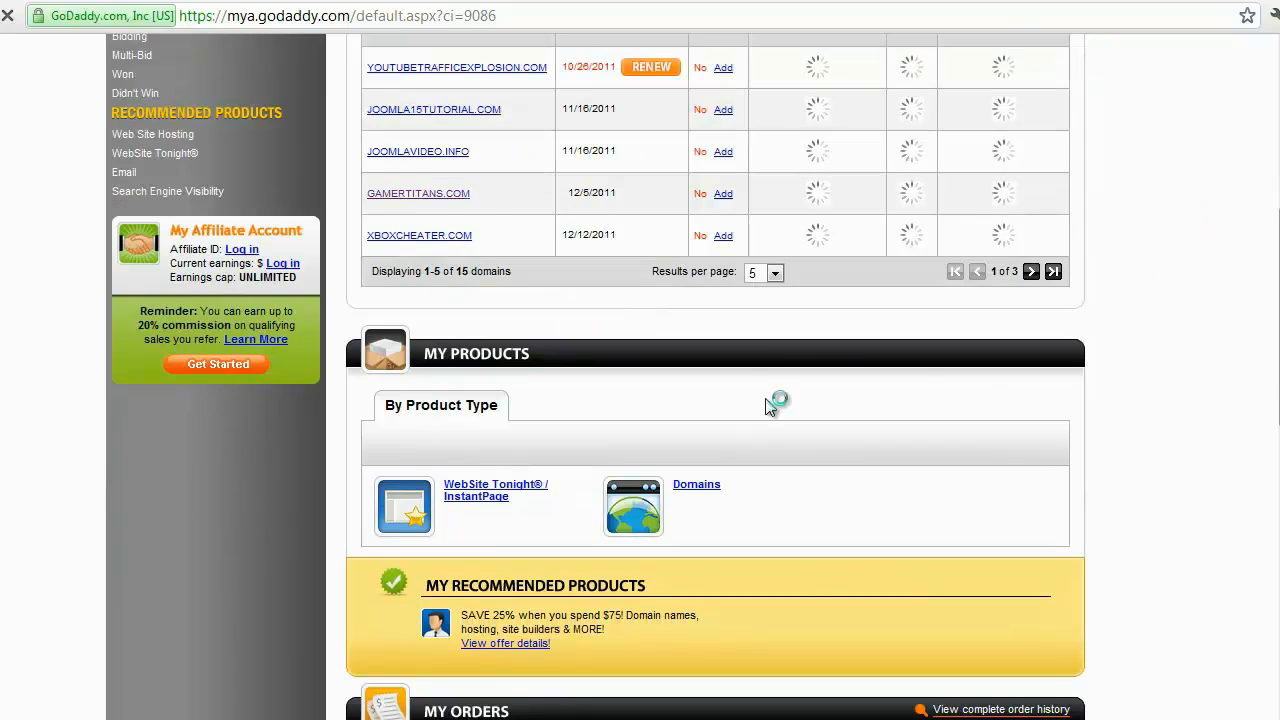
Enter GAMERTITANS.COM's domain details and start Set Nameservers.
{"action": "left_click", "coordinate": [418, 192]}
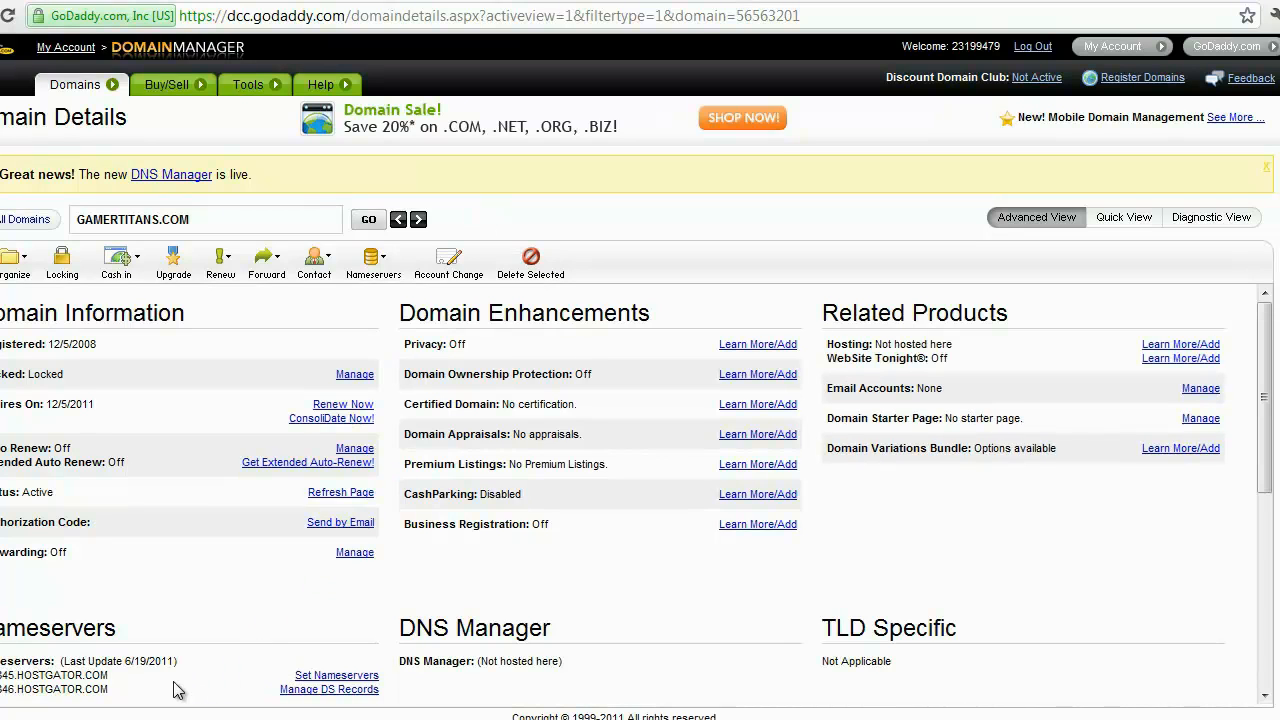
{"action": "mouse_move", "coordinate": [336, 676]}
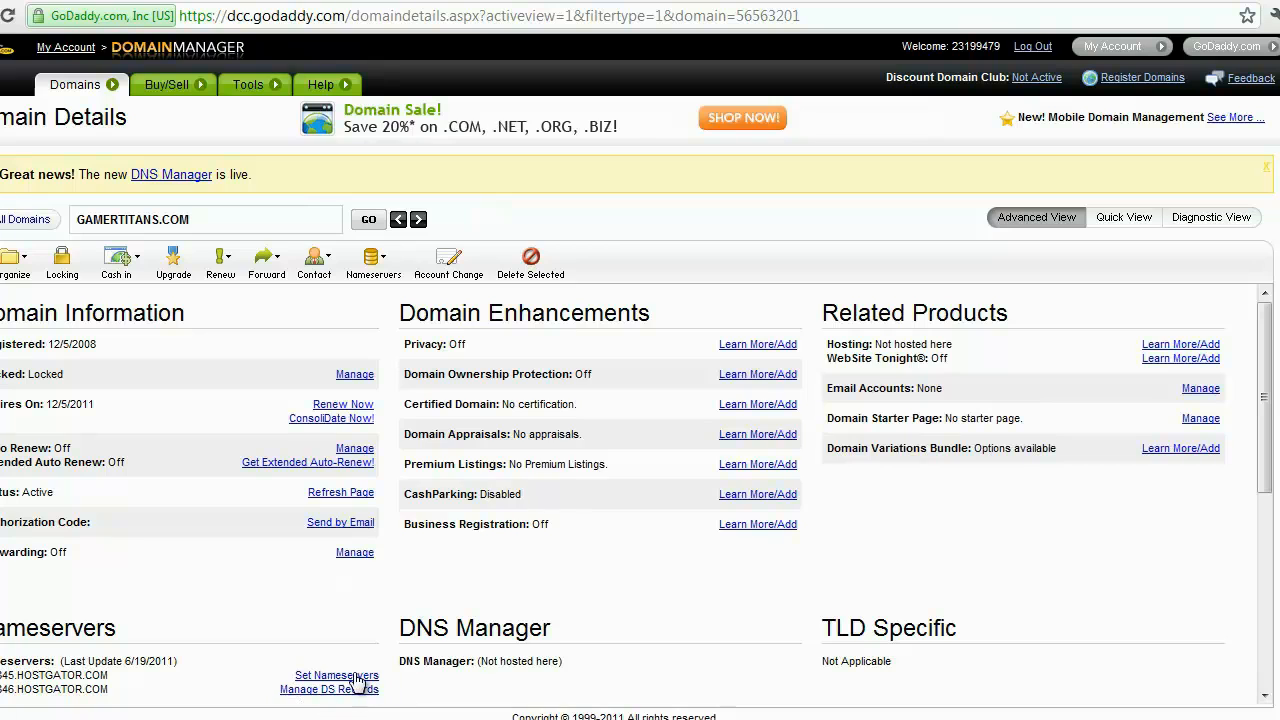
{"action": "left_click", "coordinate": [336, 676]}
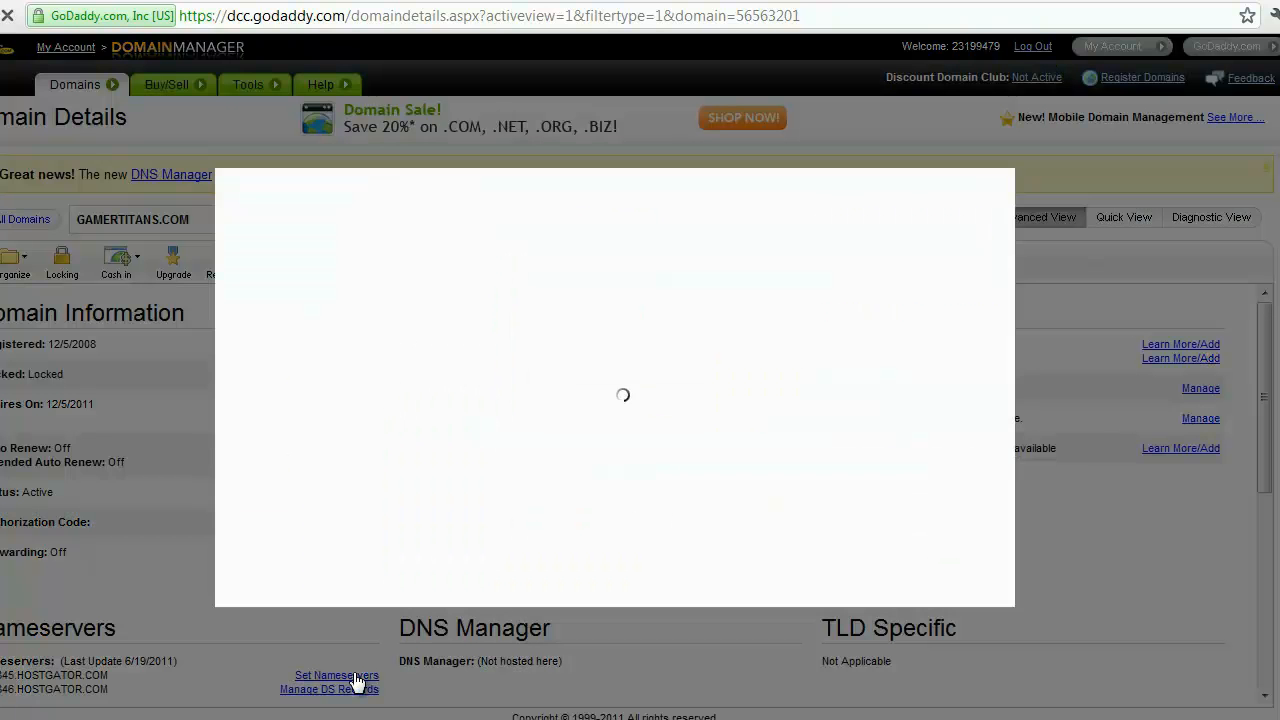
Switch to specific nameservers NS1845.HOSTGATOR.COM and NS1846.HOSTGATOR.COM, submit and confirm the change.
{"action": "left_click", "coordinate": [336, 676]}
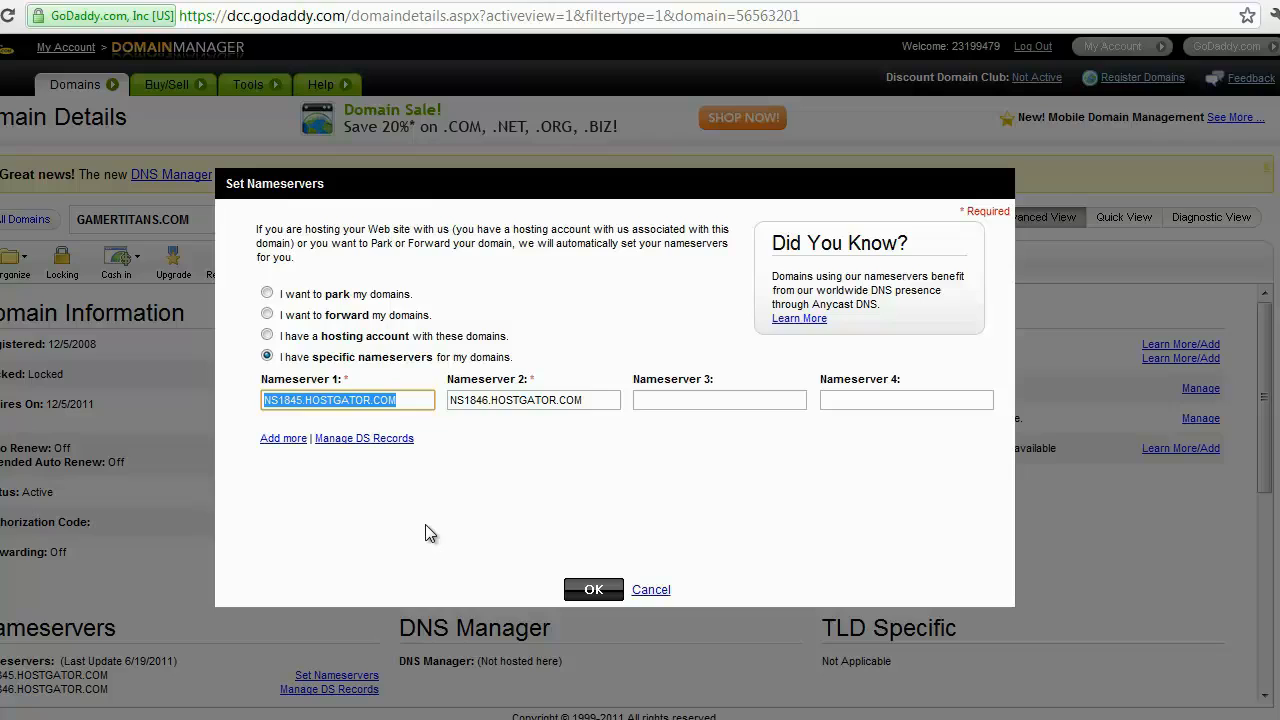
{"action": "mouse_move", "coordinate": [362, 364]}
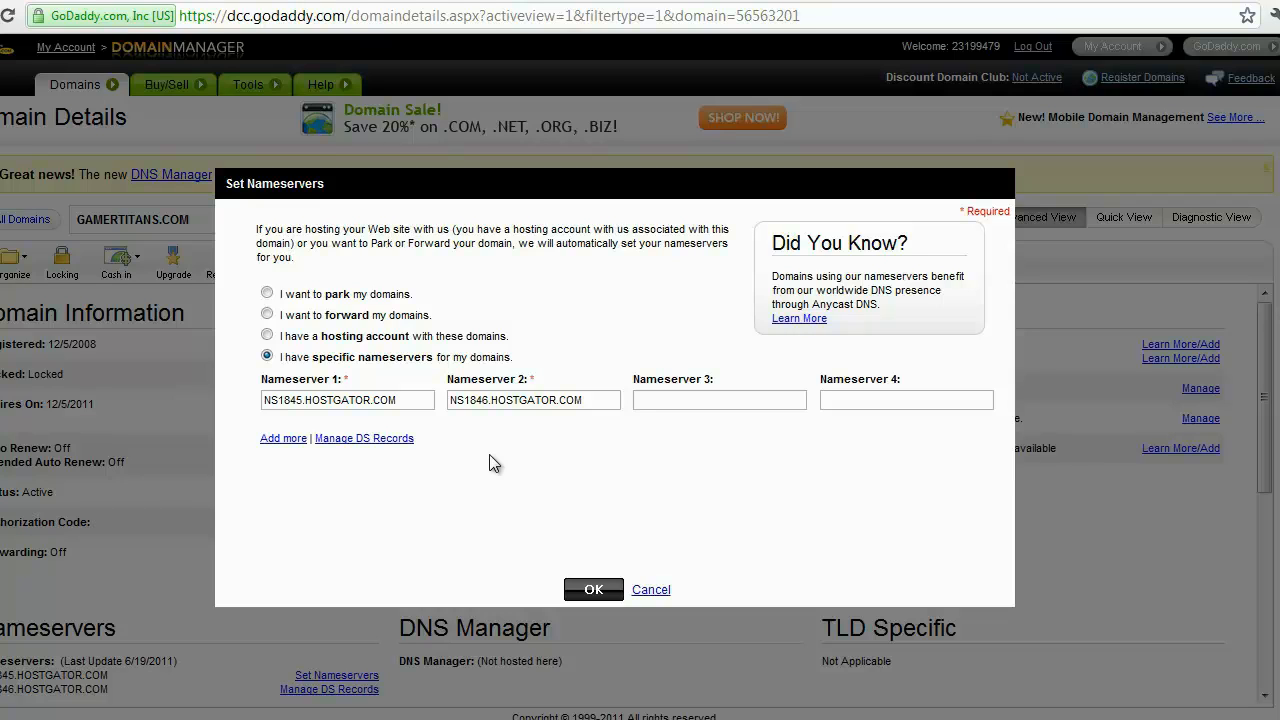
{"action": "left_click", "coordinate": [592, 588]}
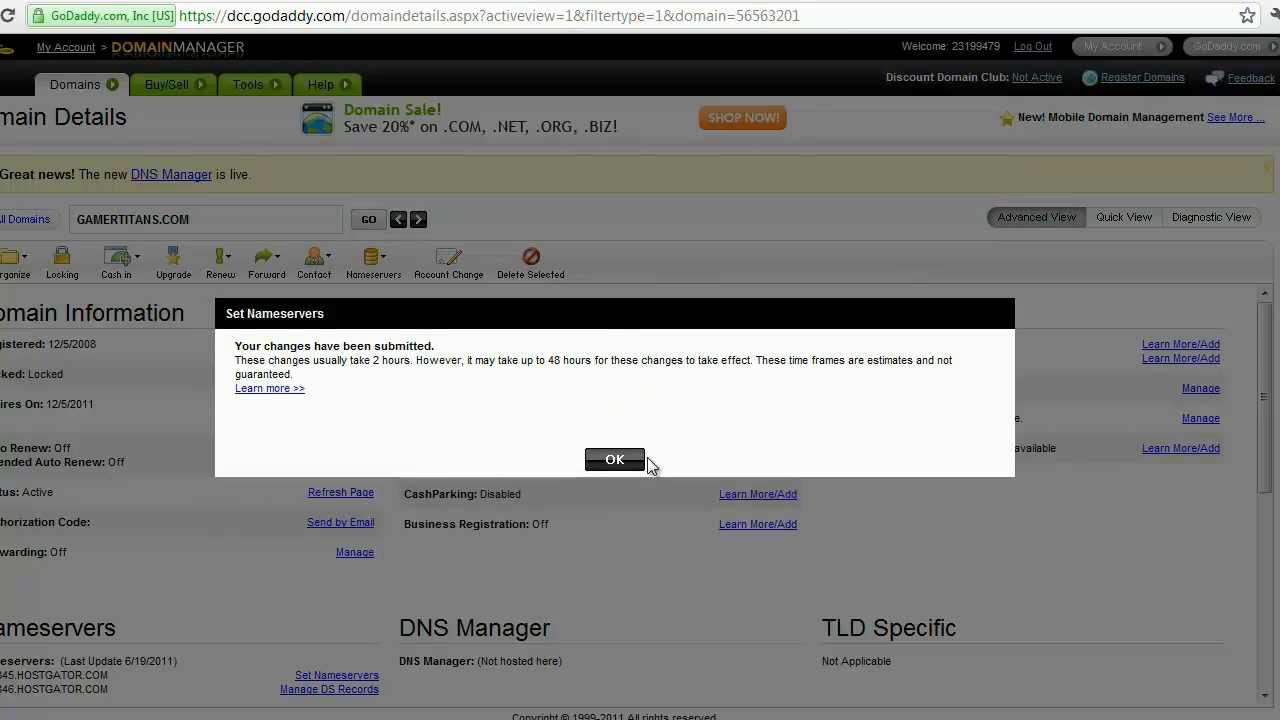
{"action": "left_click", "coordinate": [614, 458]}
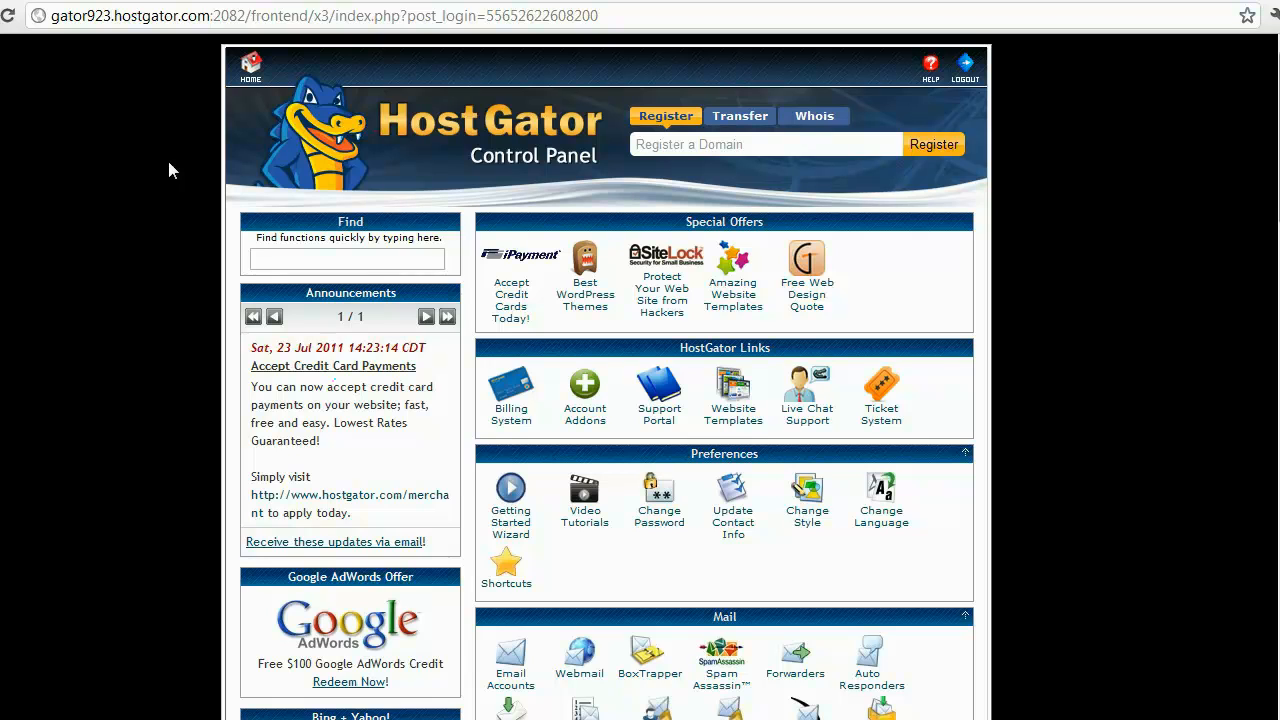
Scroll cPanel down to Account Information listing ns1845 and ns1846.hostgator.com.
{"action": "scroll", "scroll_direction": "down", "scroll_amount": 3}
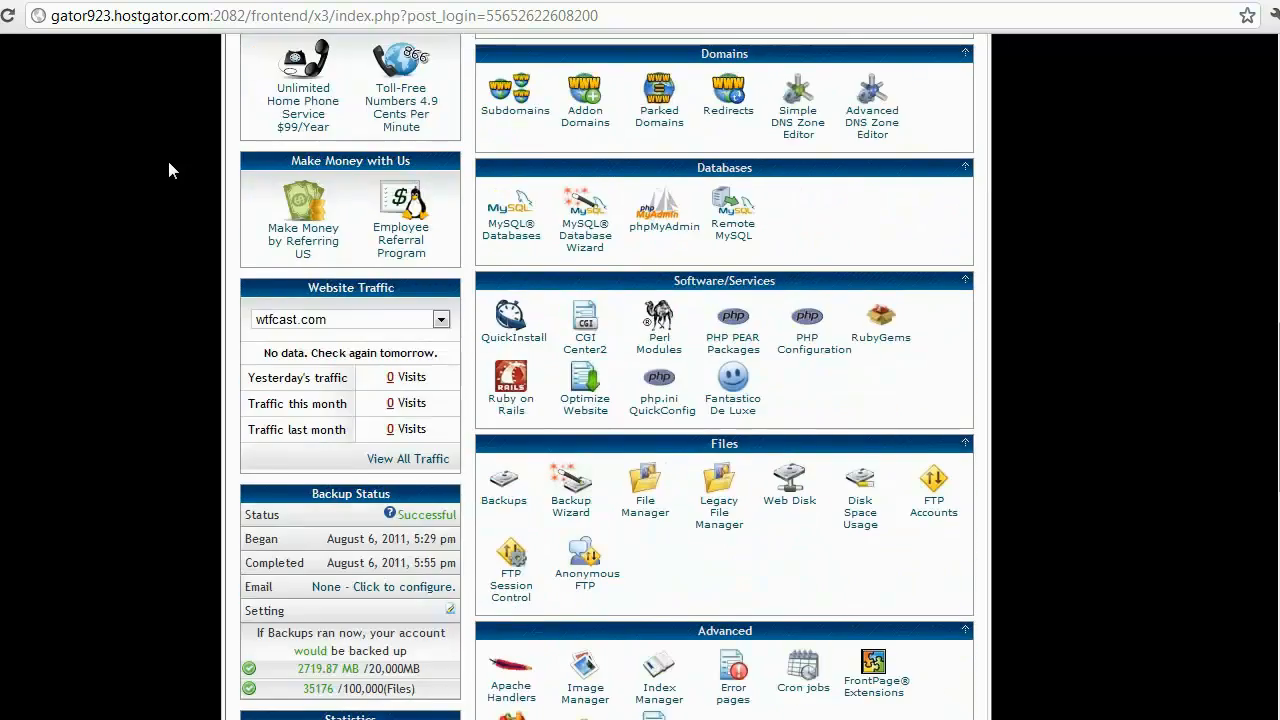
{"action": "scroll", "scroll_direction": "down", "scroll_amount": 3}
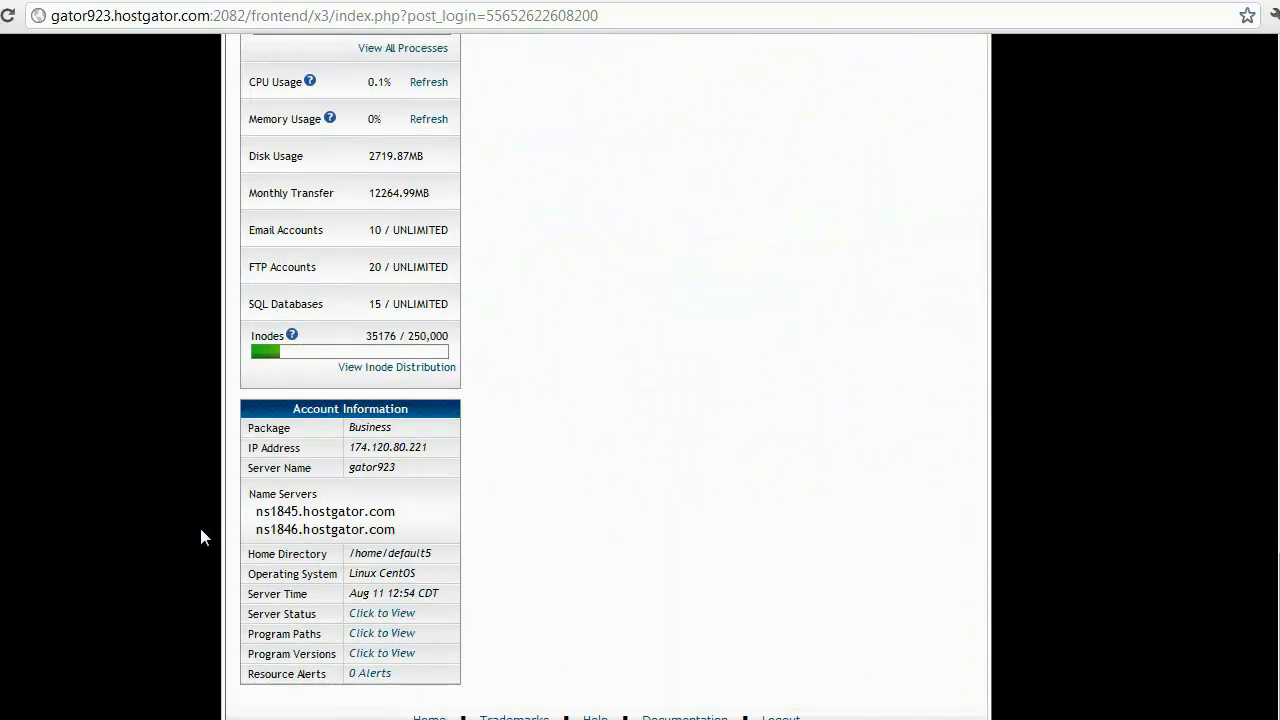
{"action": "mouse_move", "coordinate": [410, 516]}
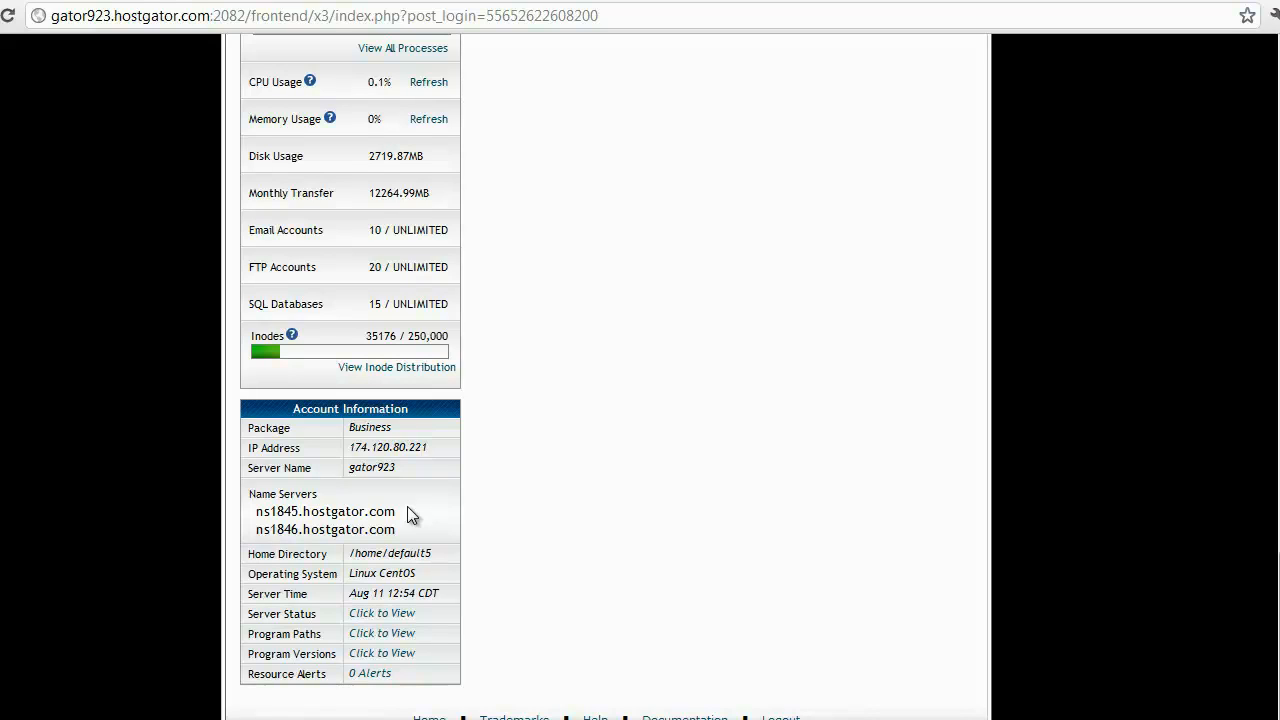
{"action": "mouse_move", "coordinate": [436, 516]}
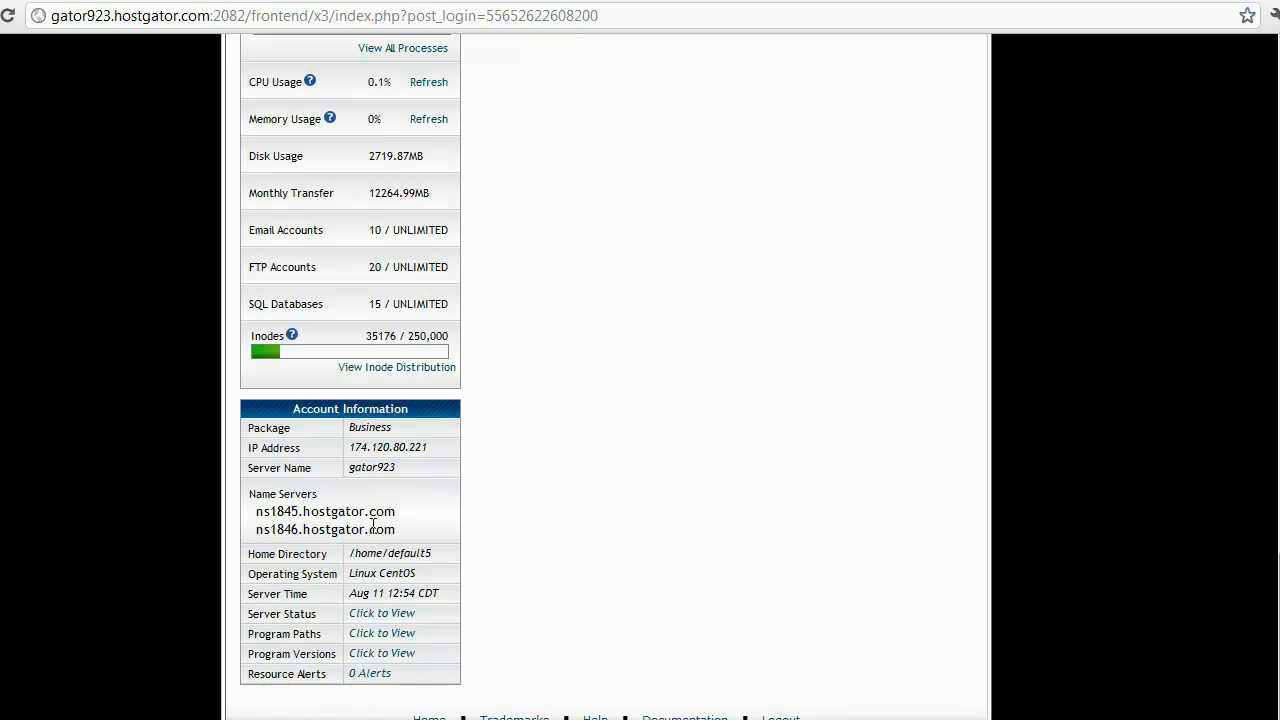
{"action": "mouse_move", "coordinate": [404, 516]}
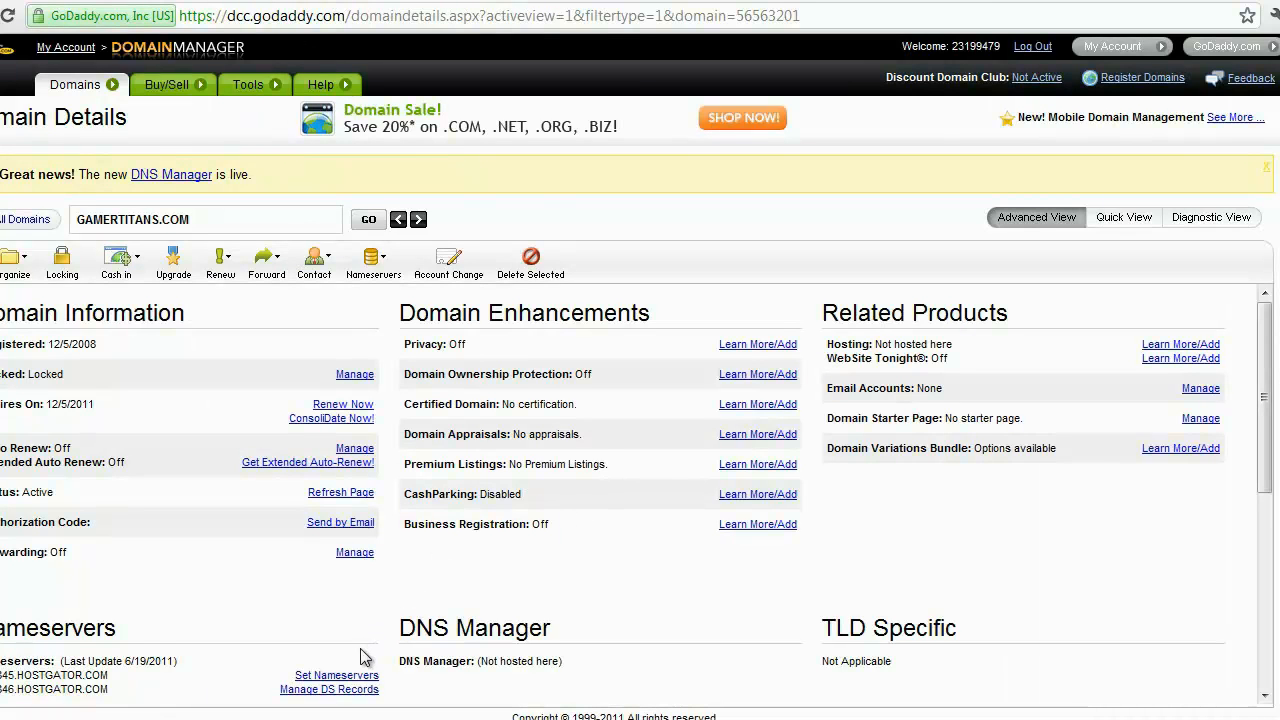
{"action": "mouse_move", "coordinate": [364, 676]}
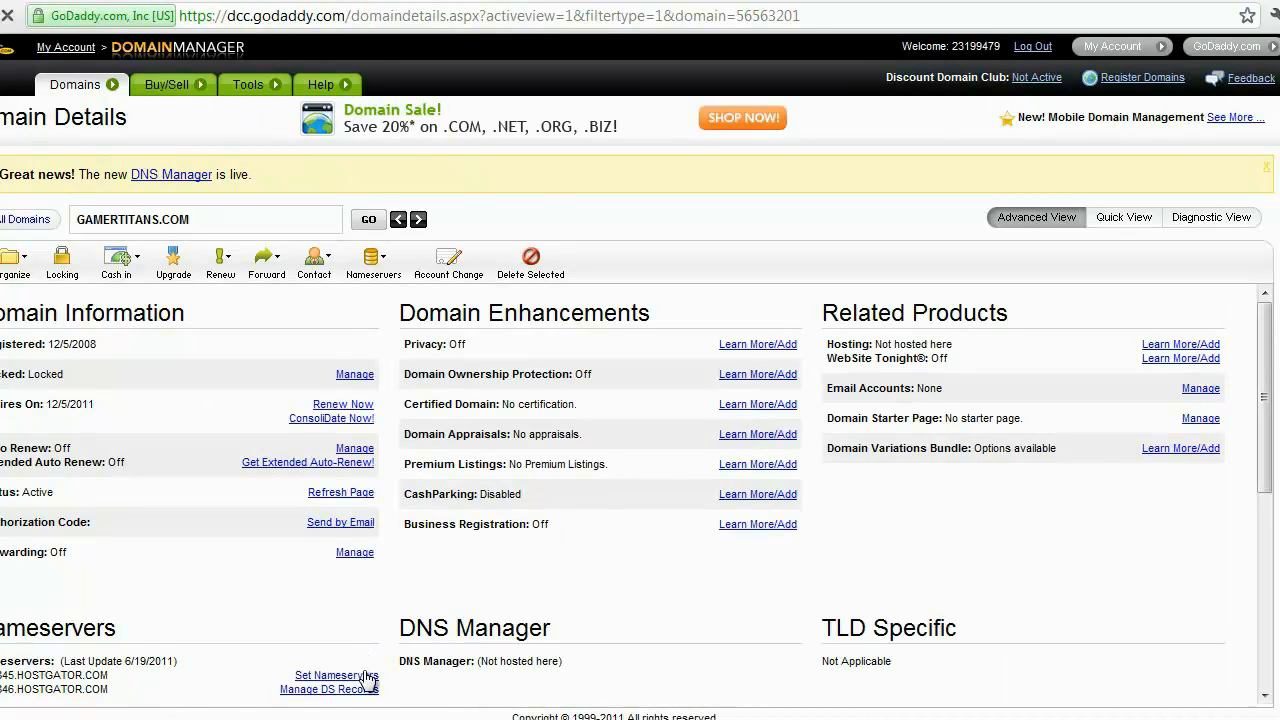
Reopen Set Nameservers, verify NS1845/NS1846.HOSTGATOR.COM entries, resubmit and confirm.
{"action": "left_click", "coordinate": [328, 676]}
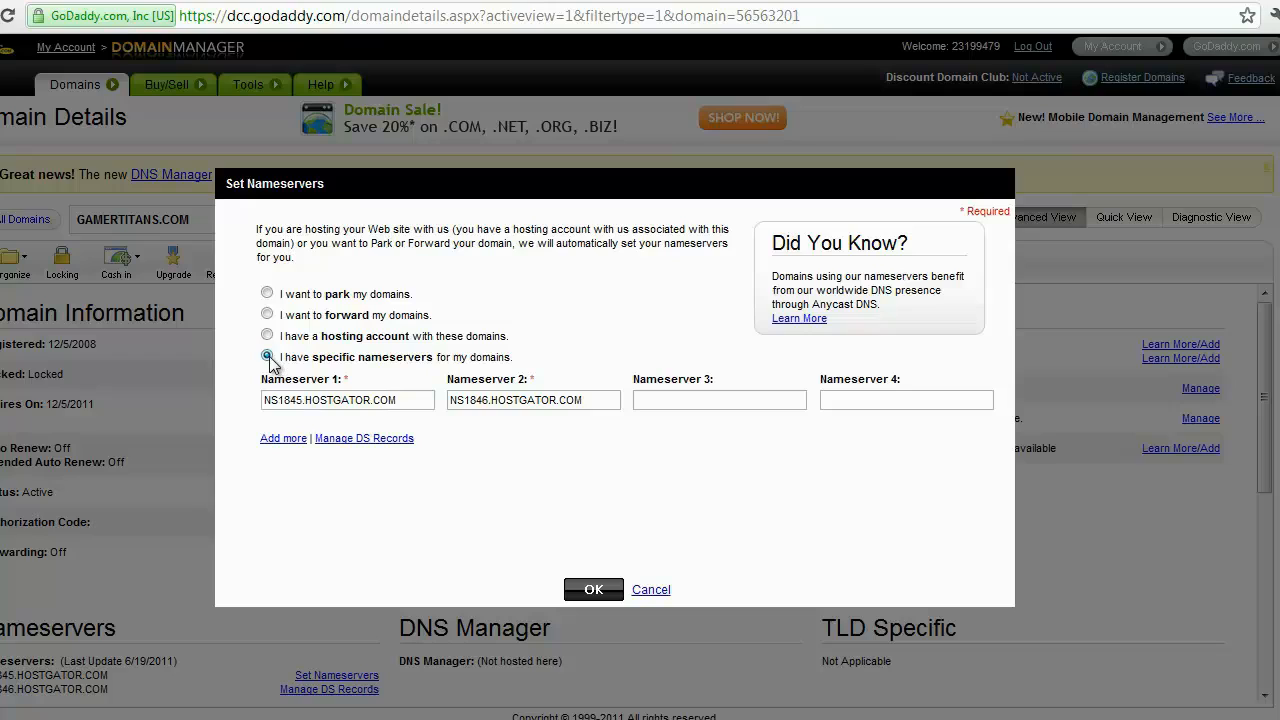
{"action": "left_click", "coordinate": [268, 356]}
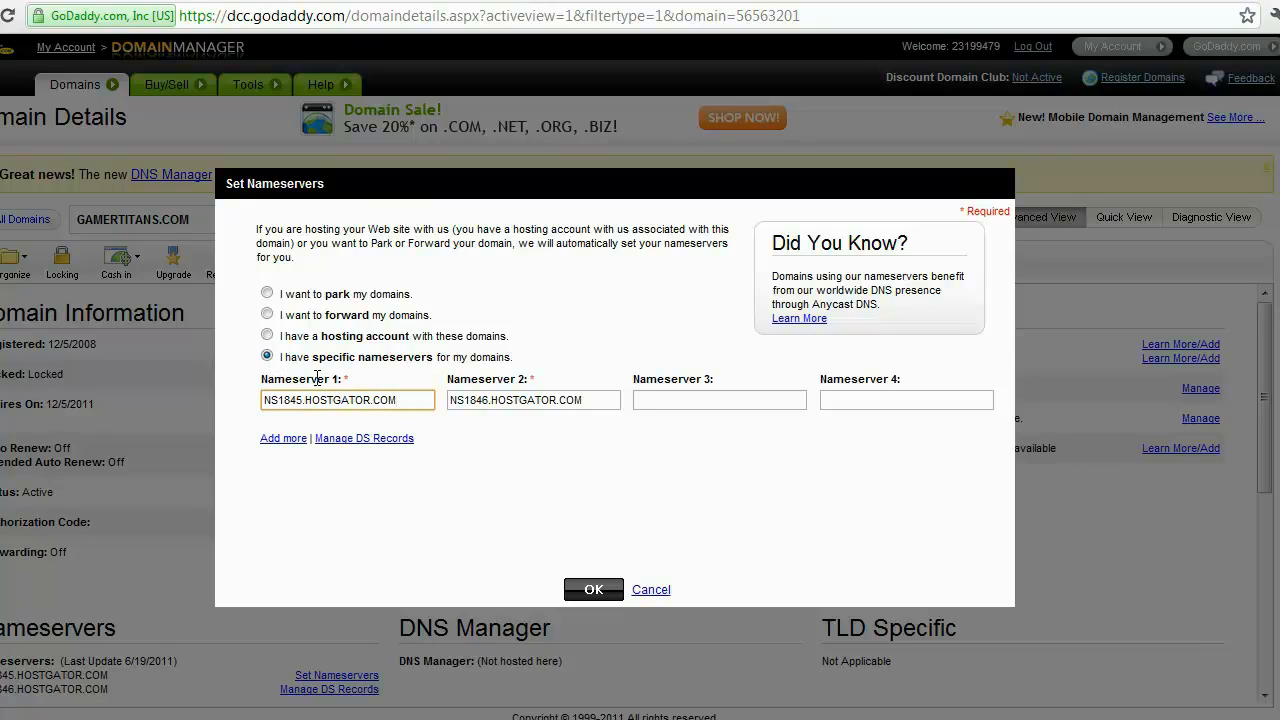
{"action": "mouse_move", "coordinate": [472, 414]}
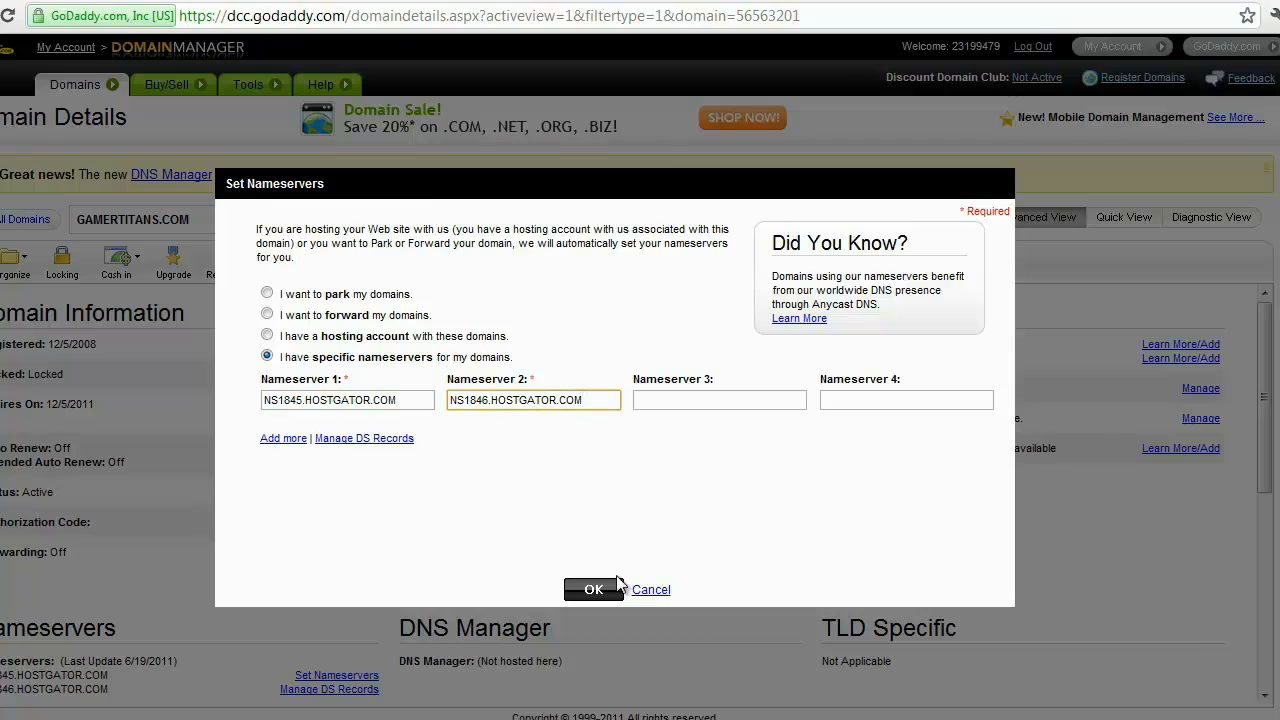
{"action": "left_click", "coordinate": [592, 588]}
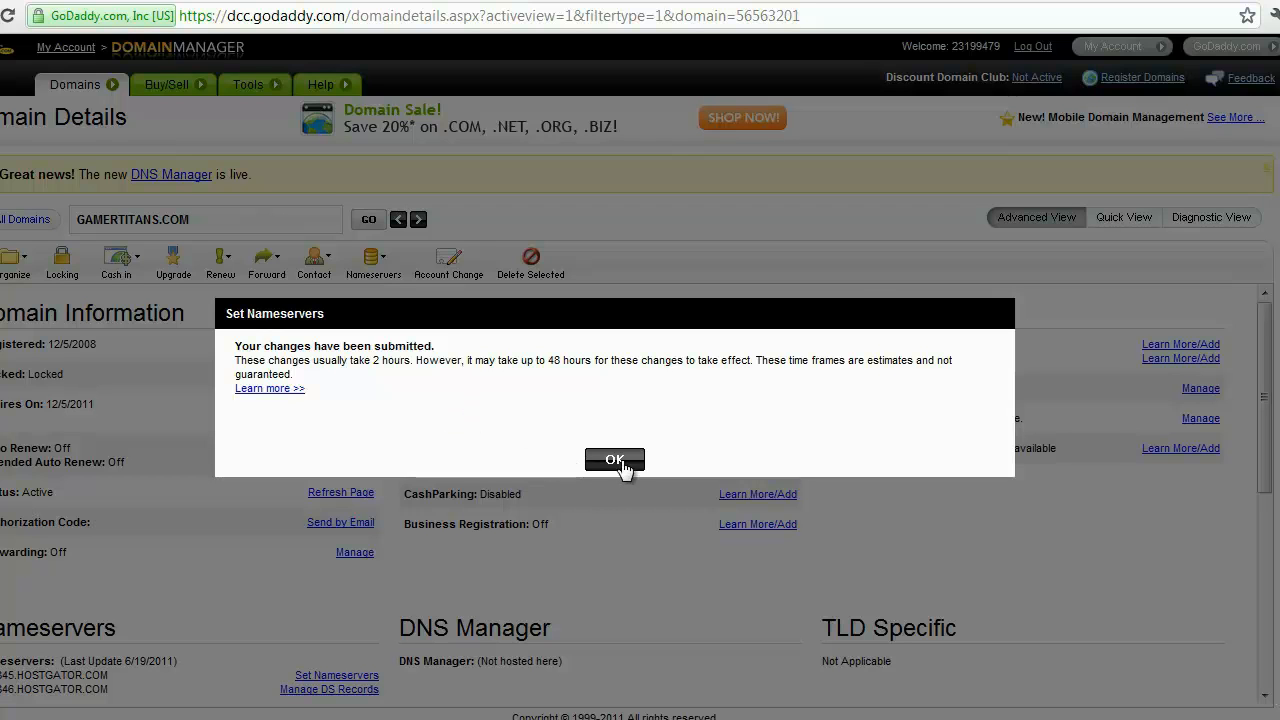
{"action": "left_click", "coordinate": [614, 460]}
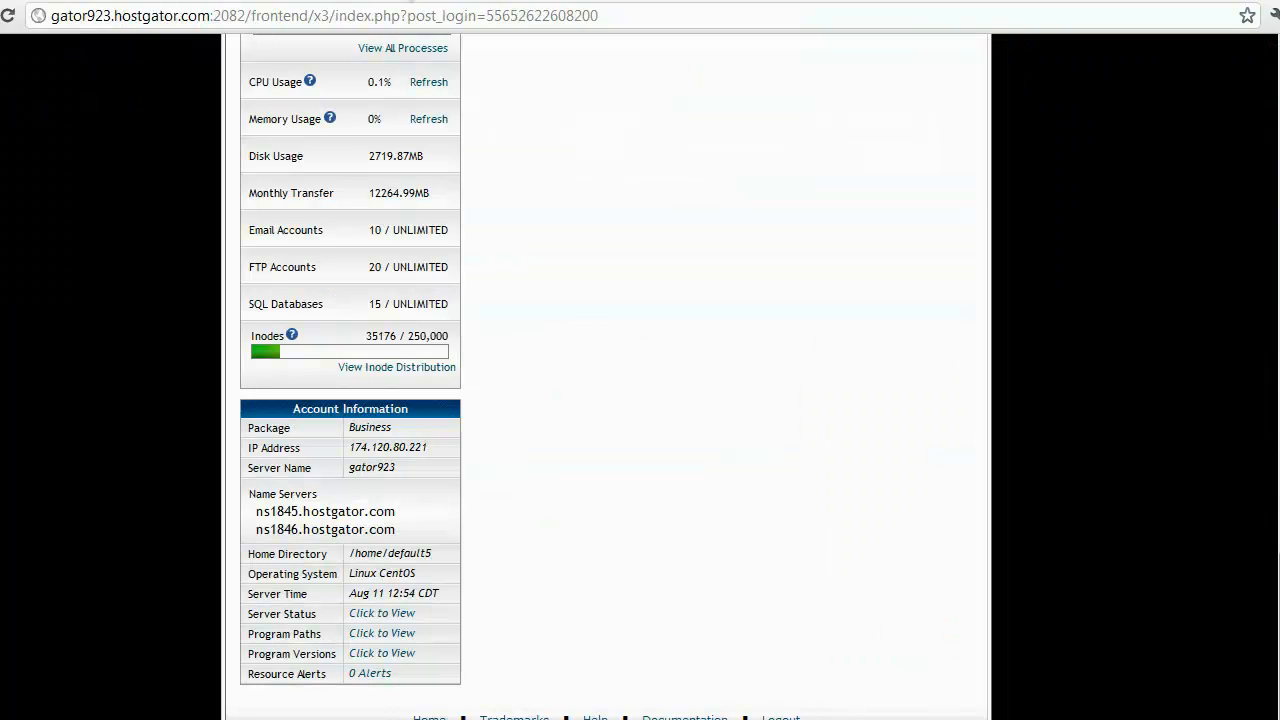
{"action": "mouse_move", "coordinate": [78, 328]}
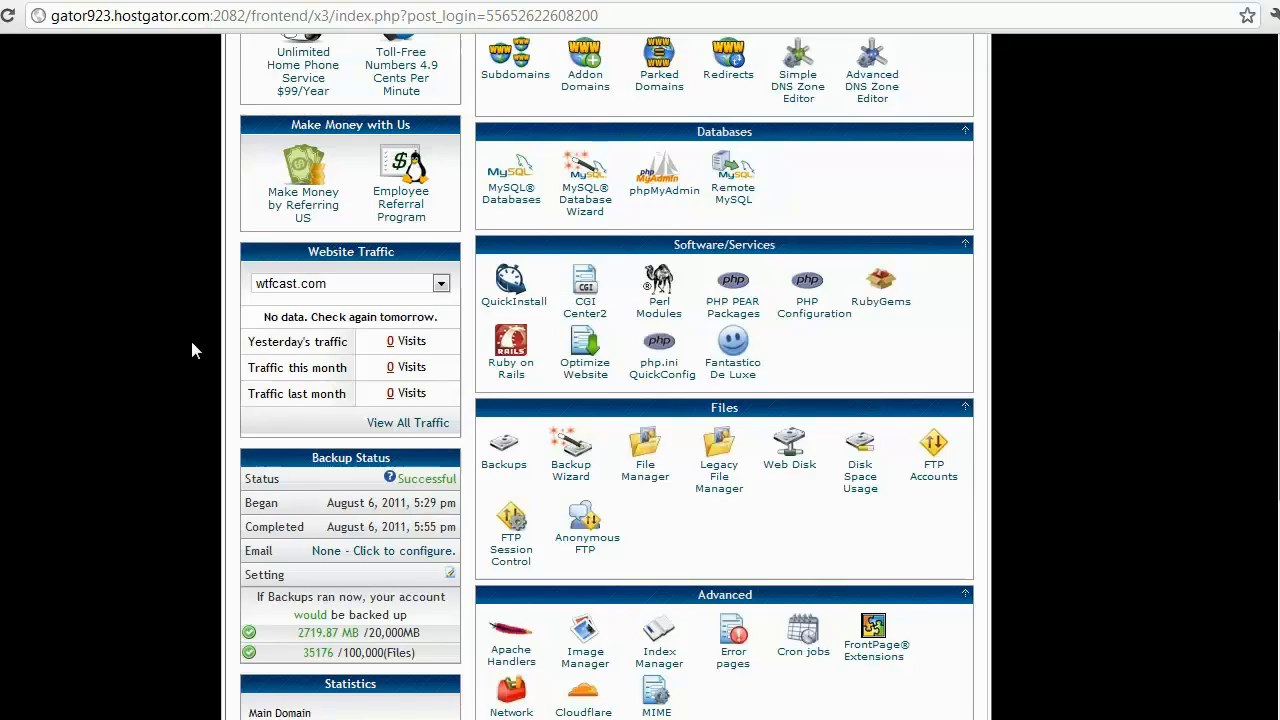
{"action": "scroll", "scroll_direction": "up", "scroll_amount": 3}
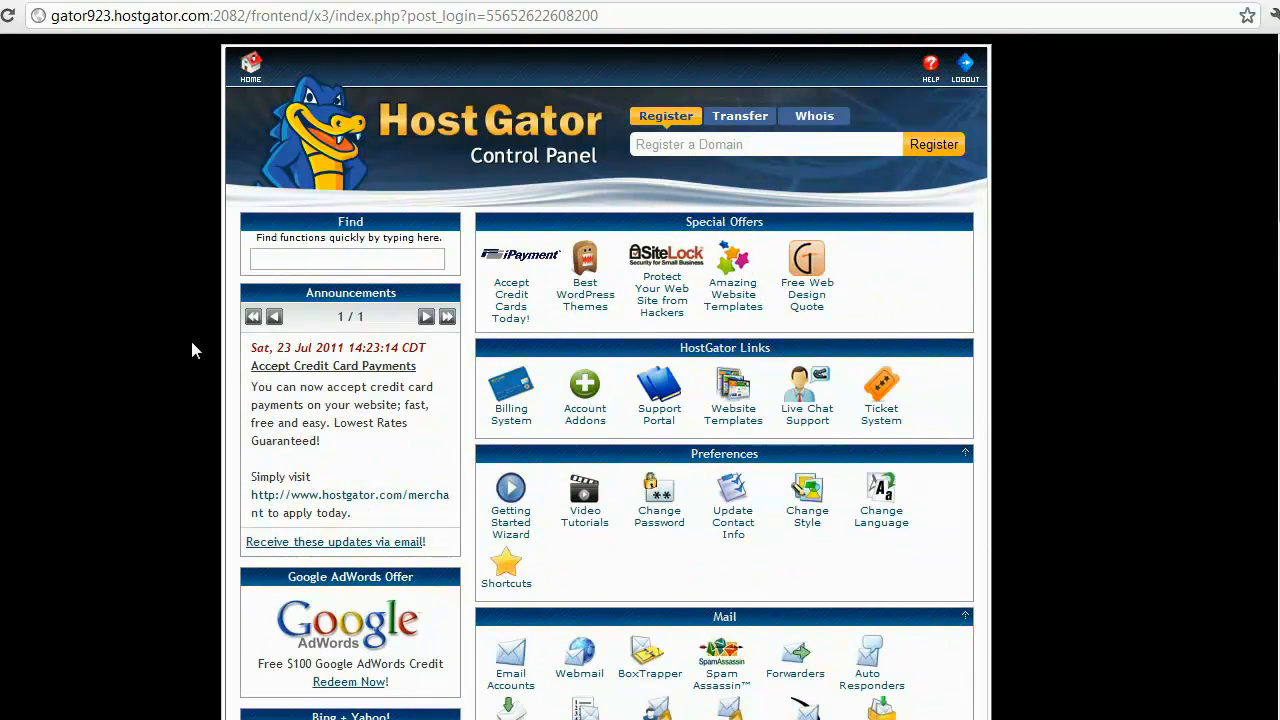